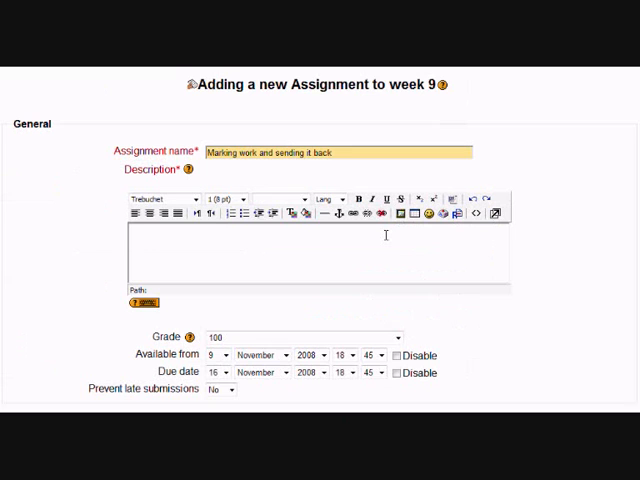
Enter the description "send me your work here :)" and move down to the save buttons.
type("send")
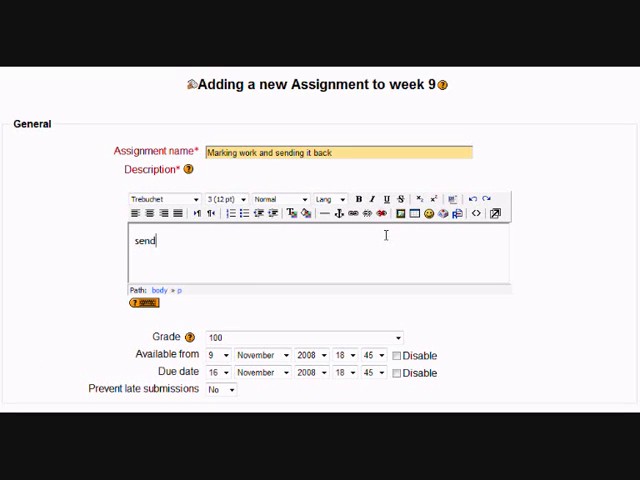
type("me your work here :)")
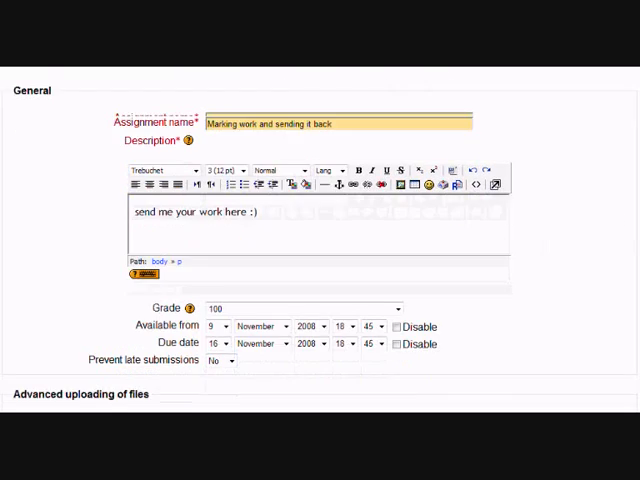
scroll("down", 3)
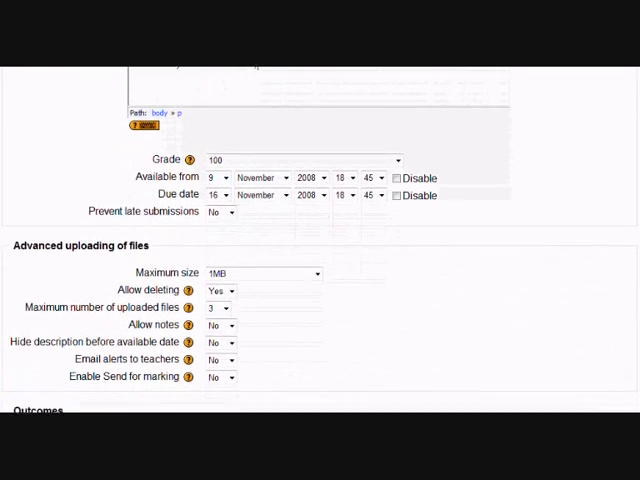
scroll("down", 3)
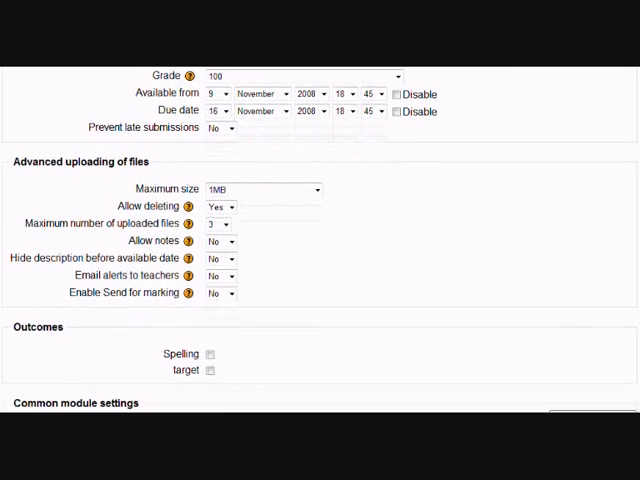
scroll("down", 3)
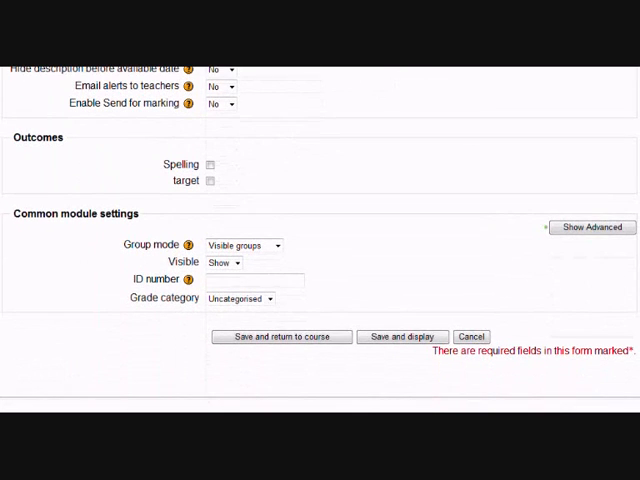
Save and display the assignment, then upload markingwork.doc as a submission.
left_click(402, 336)
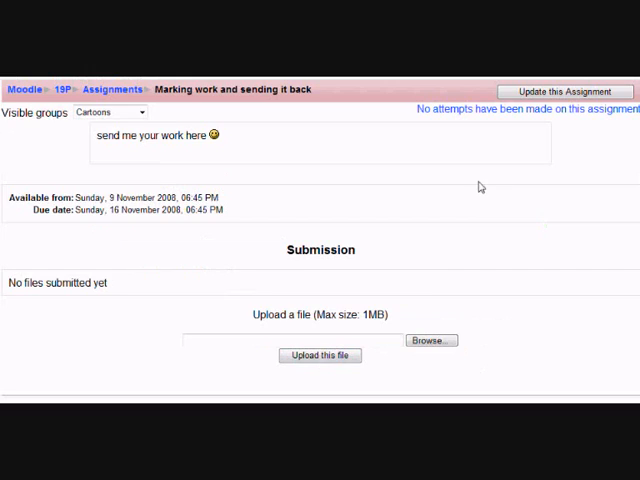
left_click(430, 340)
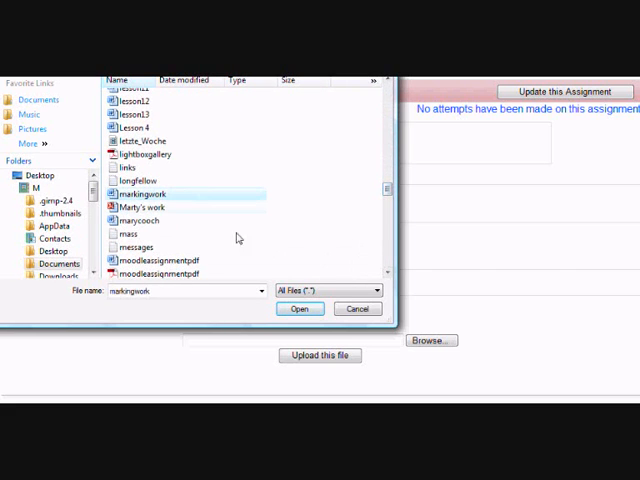
left_click(300, 308)
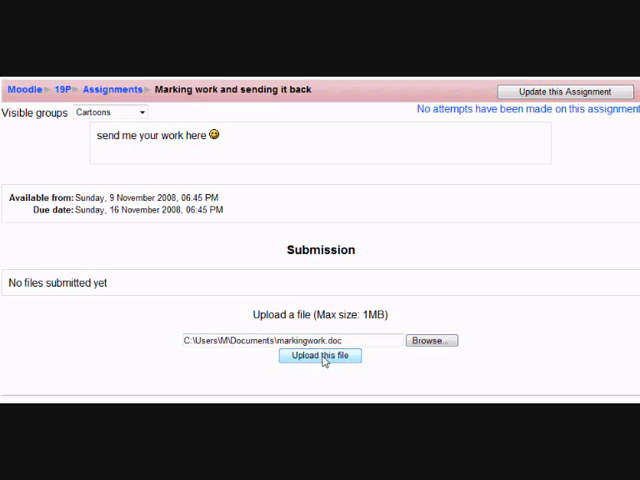
left_click(320, 356)
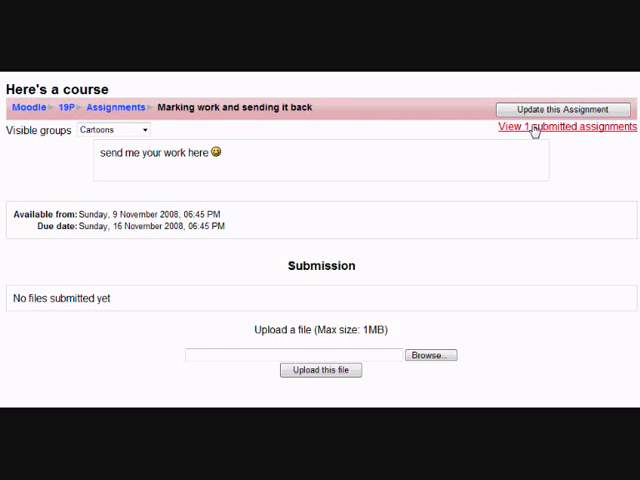
From the submissions list, start grading the student and open markingwork.doc directly.
left_click(564, 126)
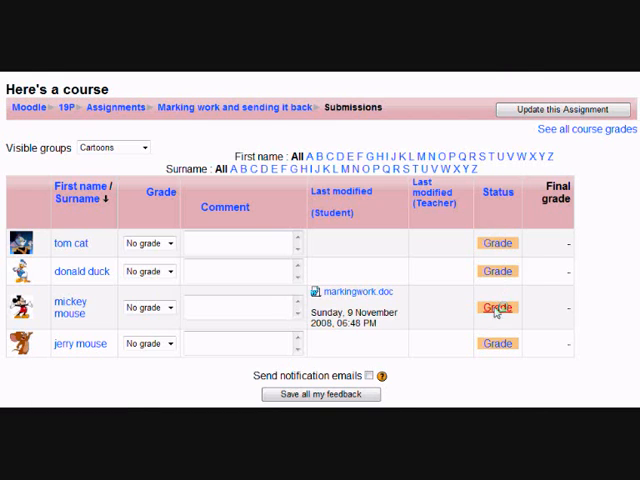
left_click(496, 308)
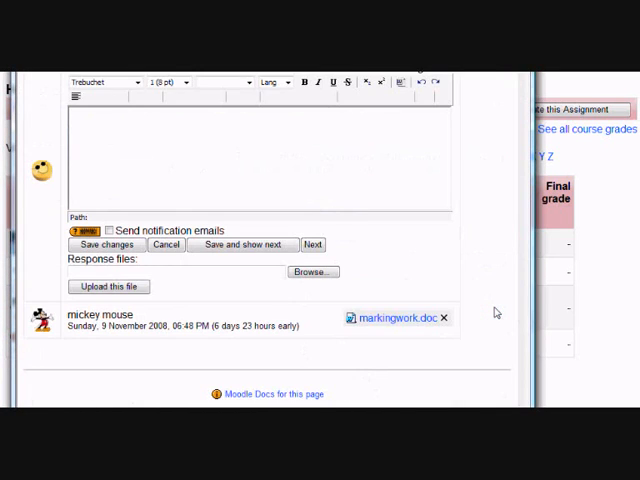
left_click(396, 318)
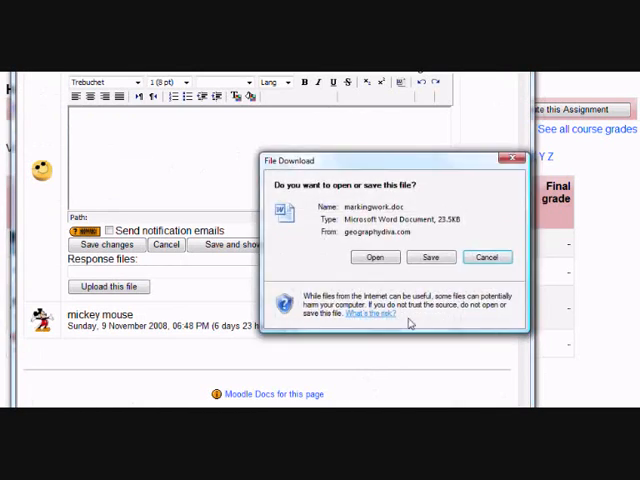
left_click(376, 256)
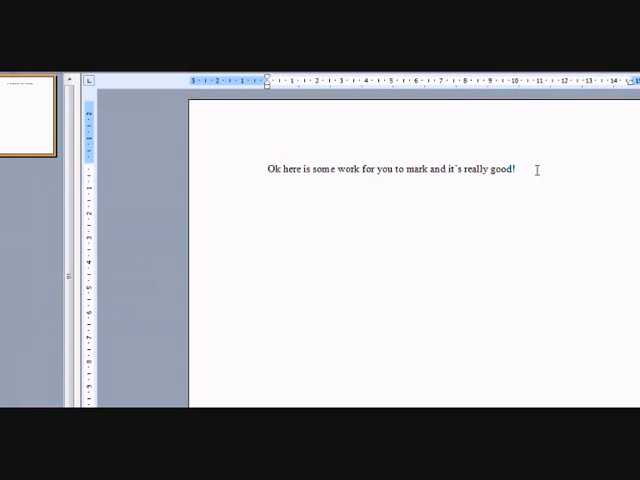
Mark the student's sentence and save the document to the Desktop, replacing the existing file.
double_click(504, 168)
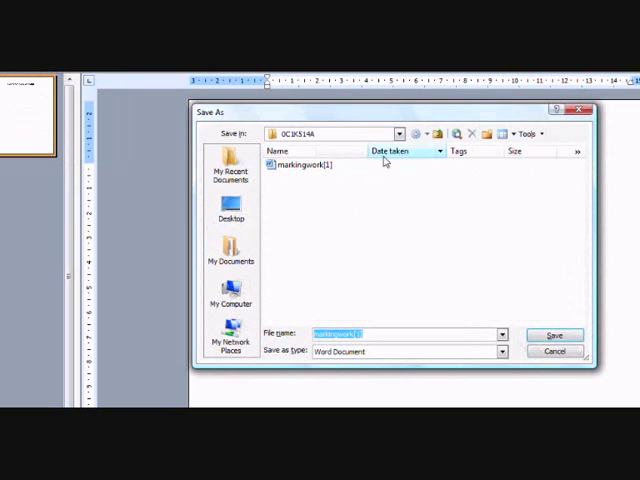
left_click(230, 210)
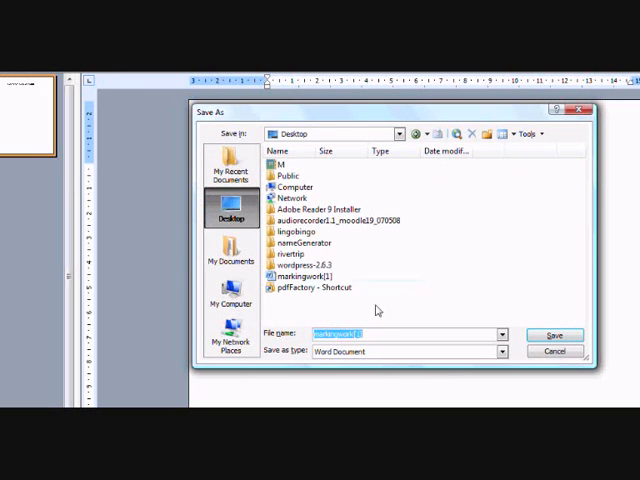
left_click(556, 336)
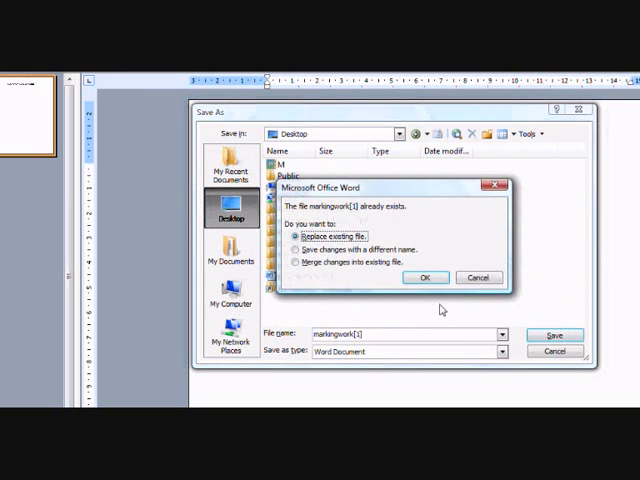
left_click(424, 276)
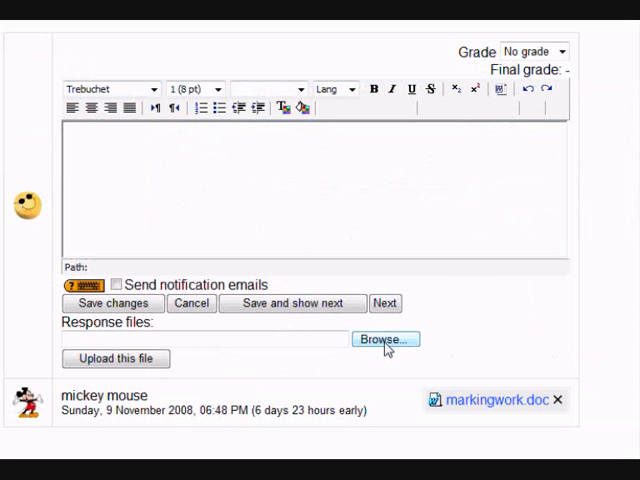
Upload markingwork[1] from the Desktop as the teacher's response file.
left_click(384, 340)
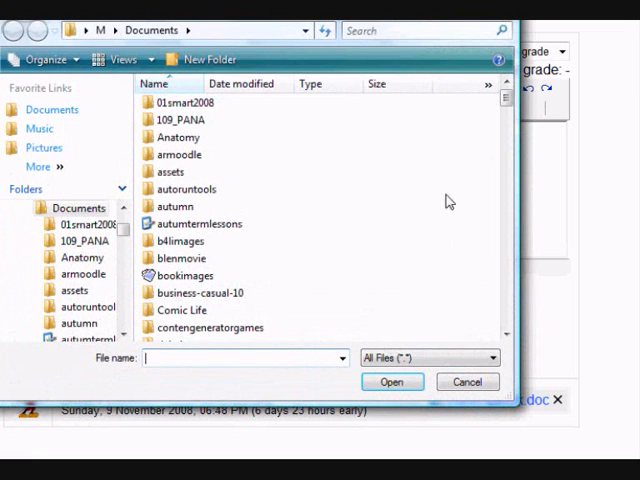
left_click(22, 208)
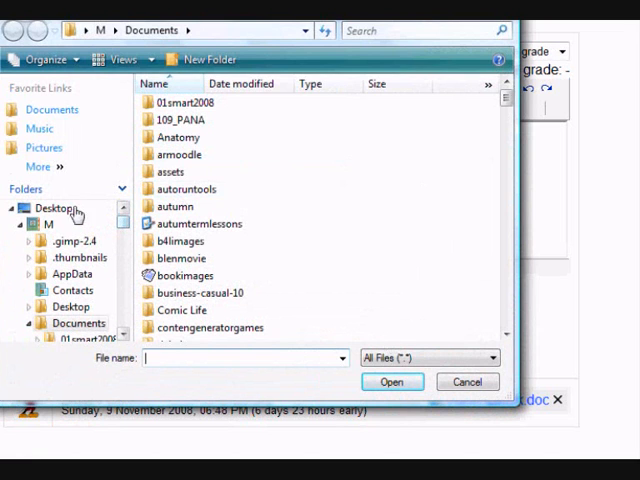
left_click(52, 208)
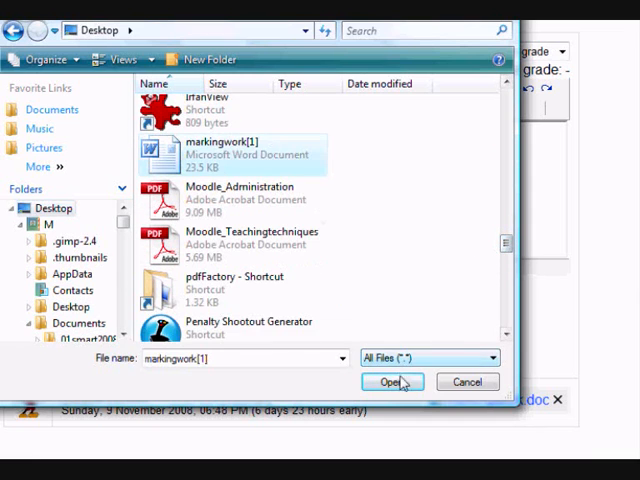
left_click(392, 382)
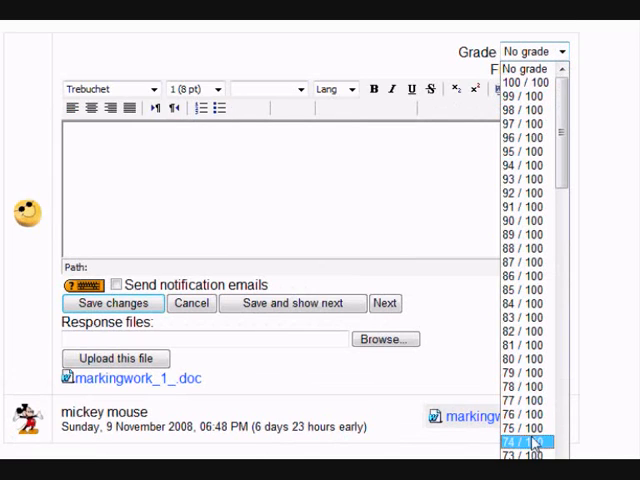
Set the grade to 74 / 100 and enter the comment "rubbish see me".
left_click(520, 440)
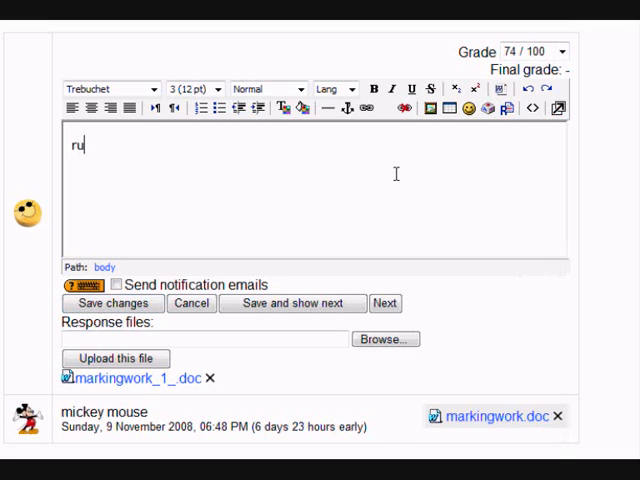
type("bbish see me")
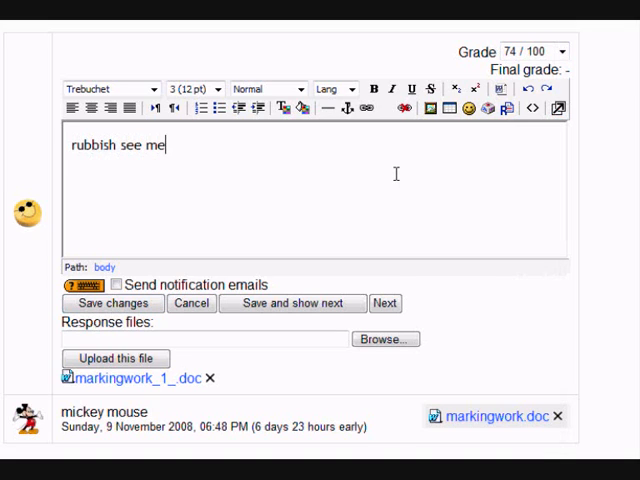